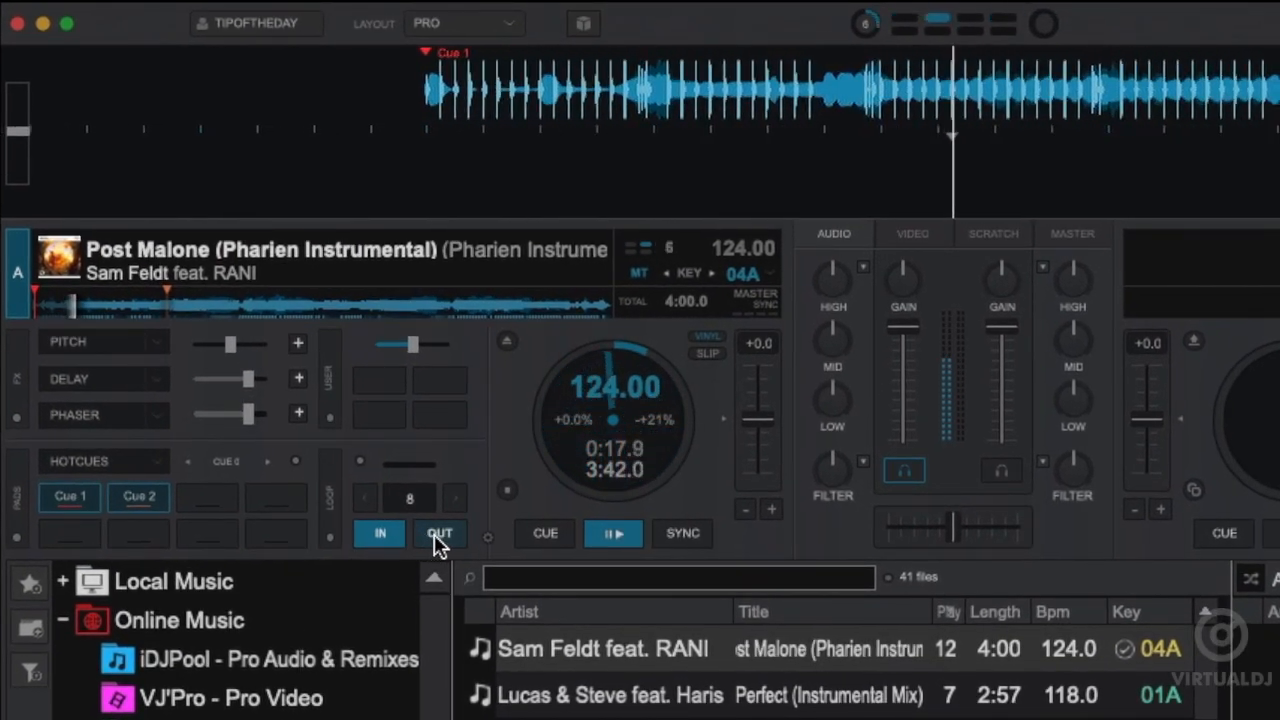
Start an 8-beat loop on deck A over the instrumental's last 8 beats.
{"action": "left_click", "coordinate": [439, 533]}
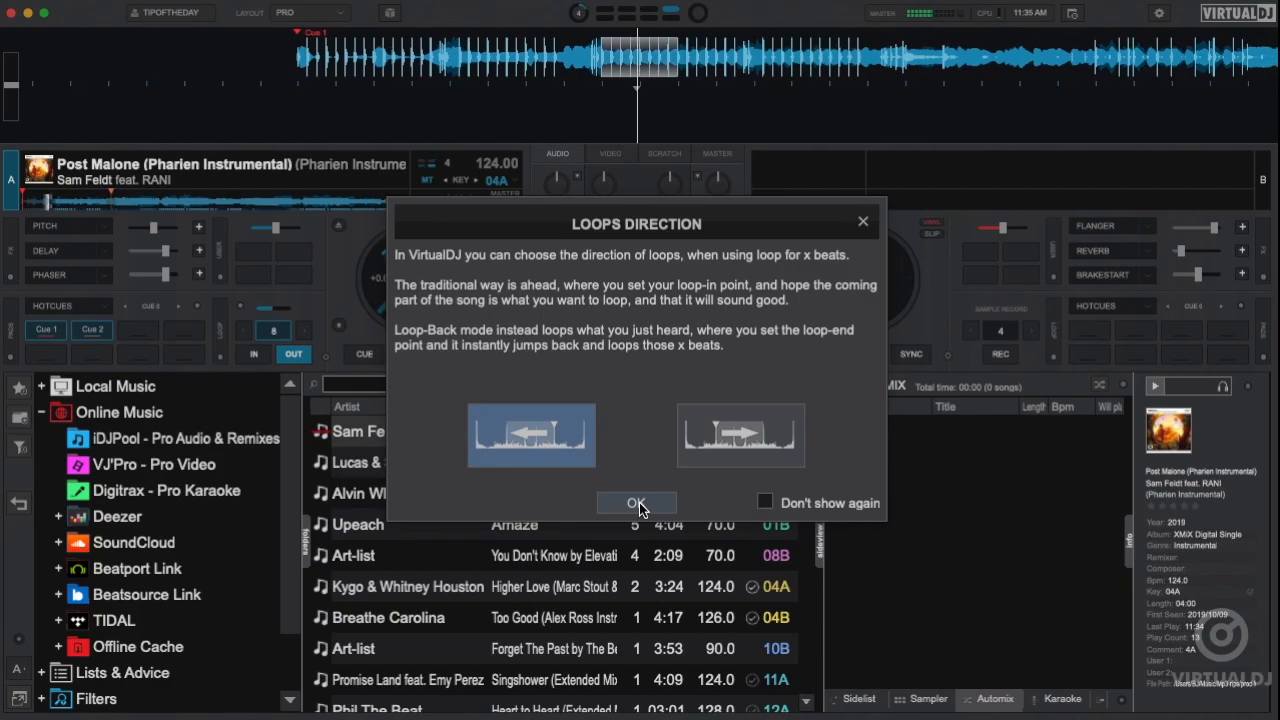
Confirm loop-back direction, change loop size 4→2→4 beats, and engage a 4-beat loop.
{"action": "left_click", "coordinate": [637, 502]}
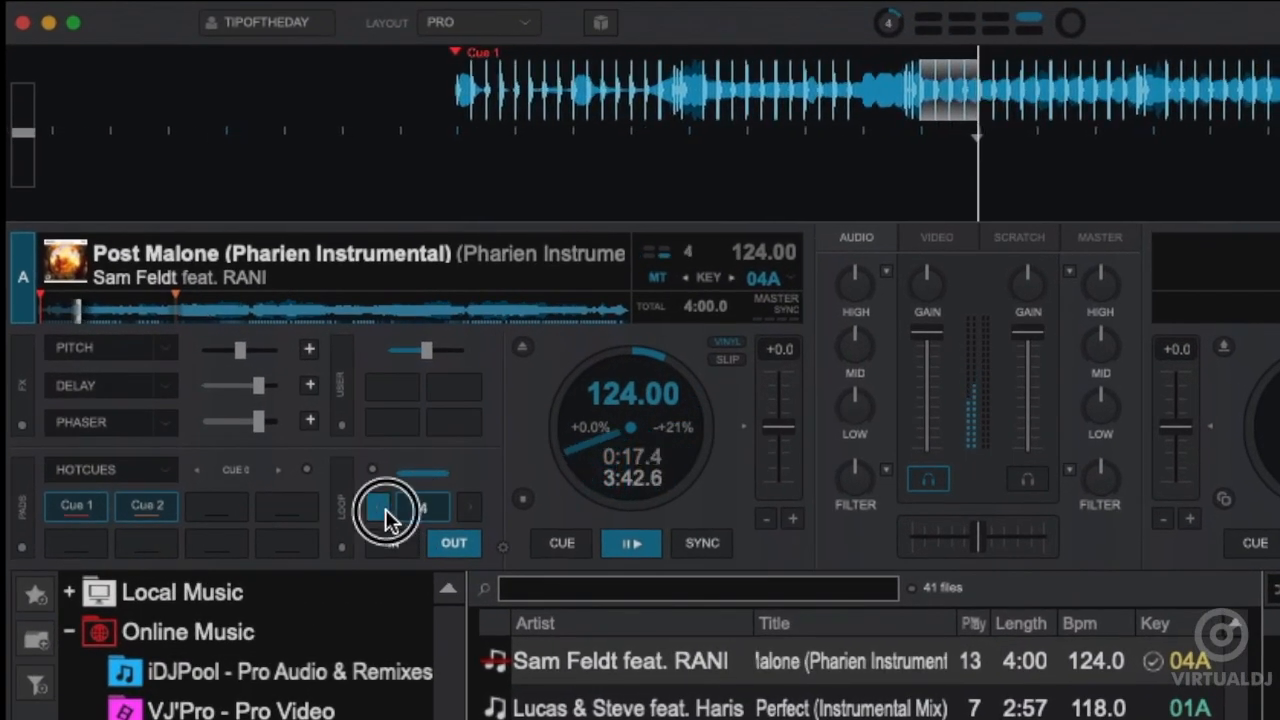
{"action": "left_click", "coordinate": [388, 507]}
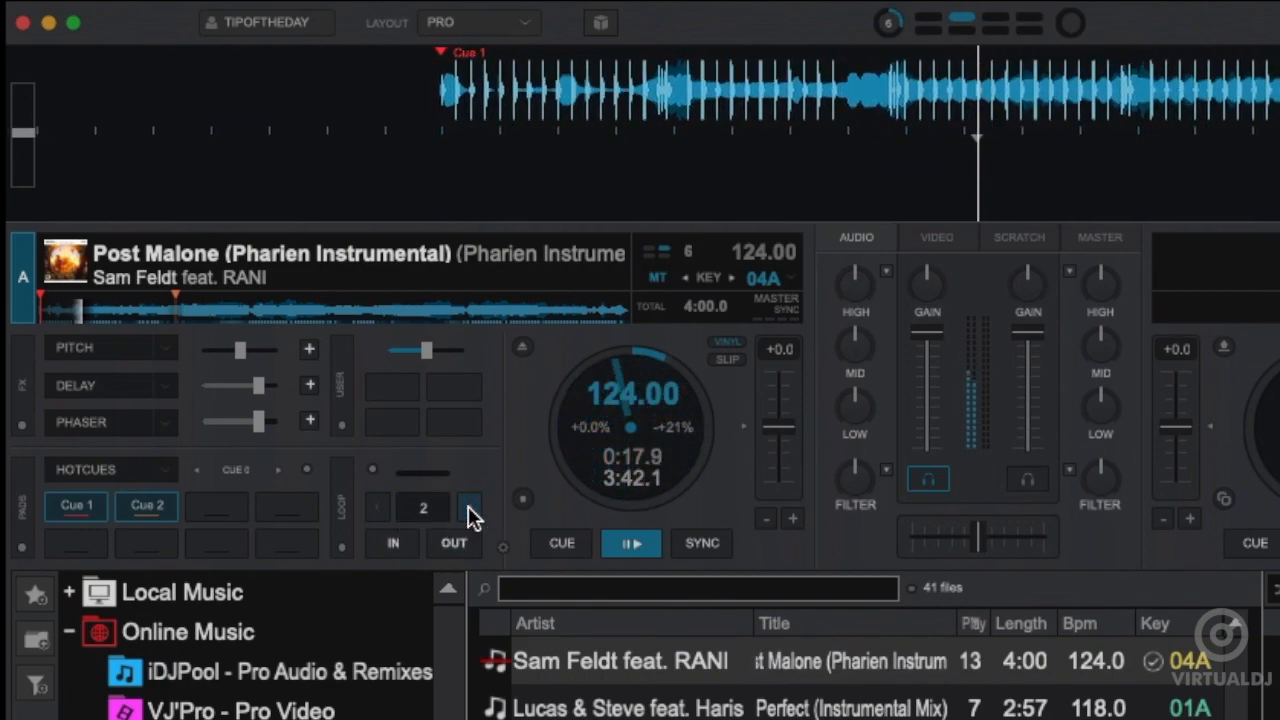
{"action": "left_click", "coordinate": [469, 508]}
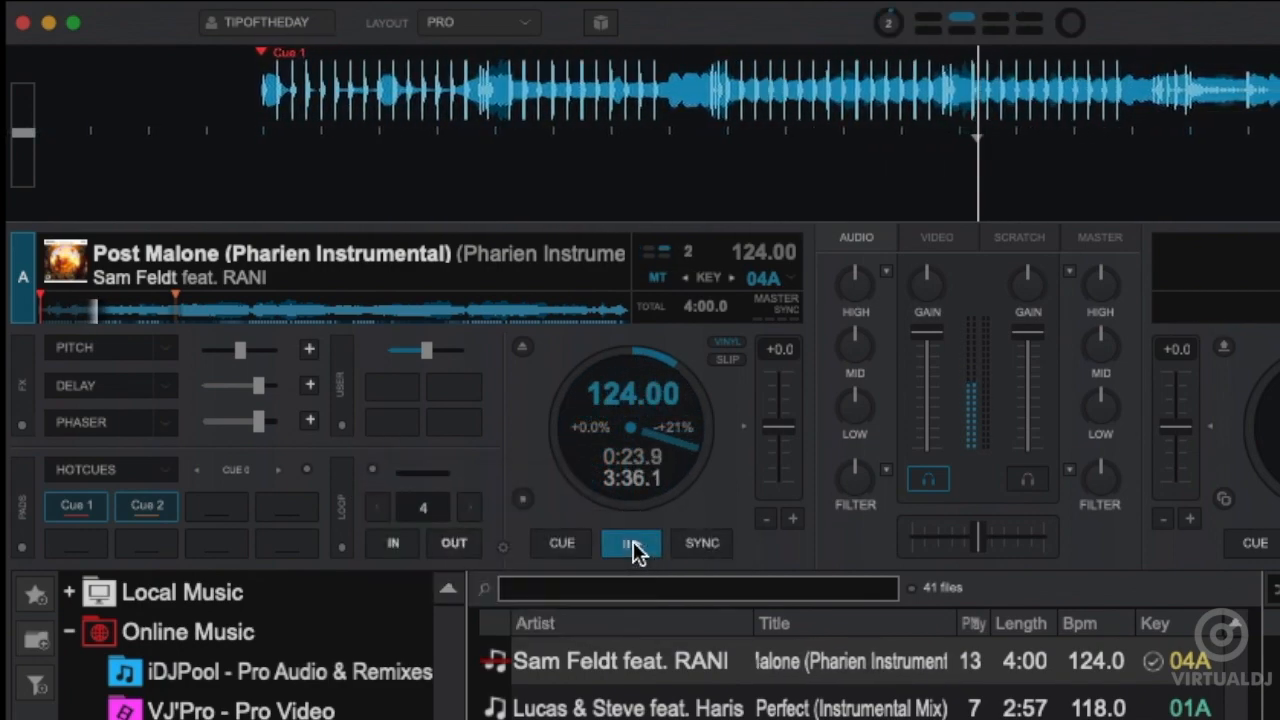
{"action": "left_click", "coordinate": [630, 543]}
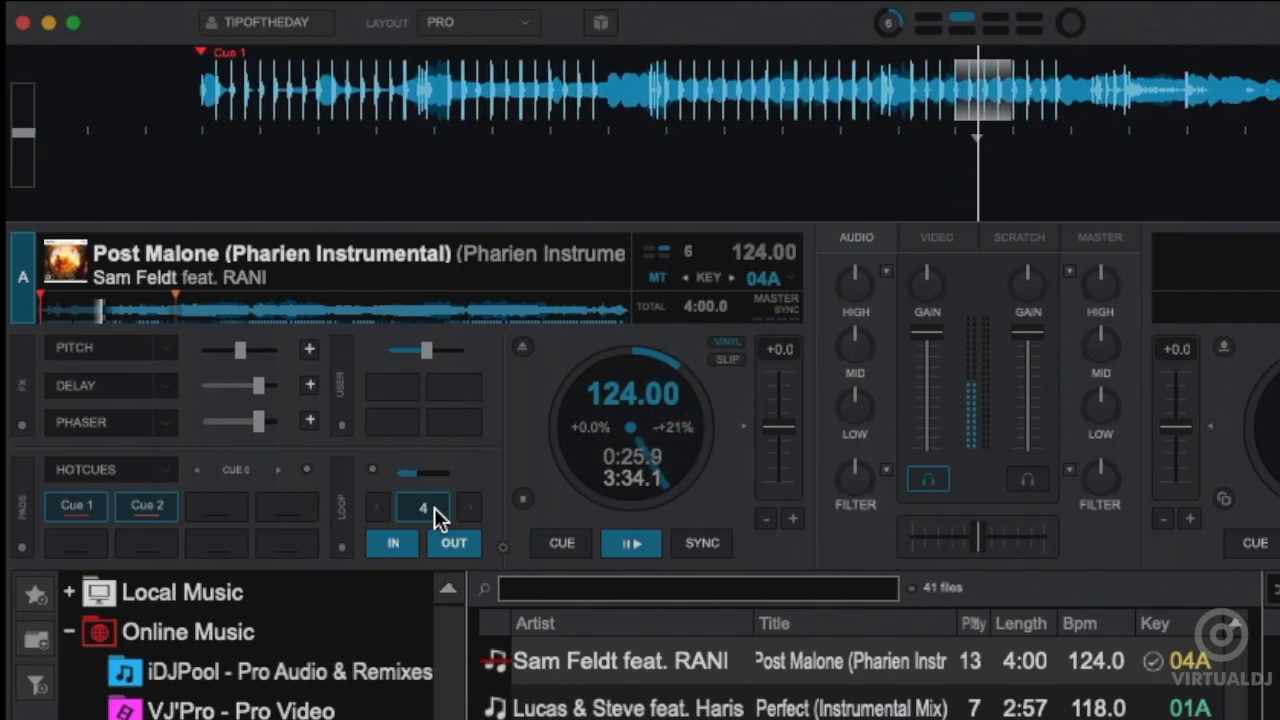